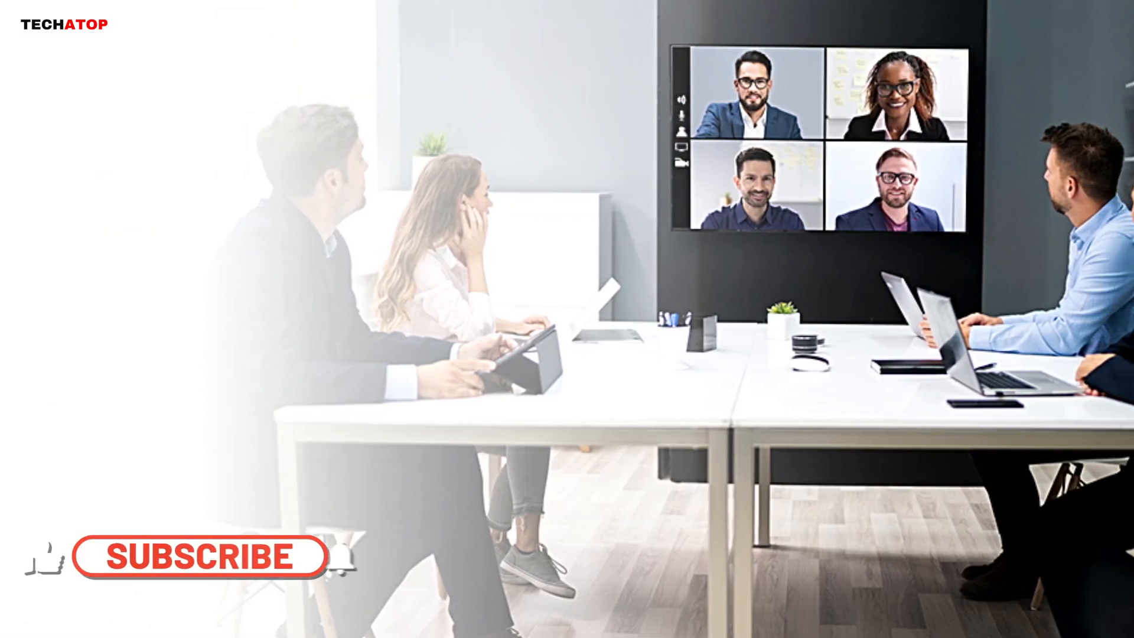
pyautogui.click(202, 556)
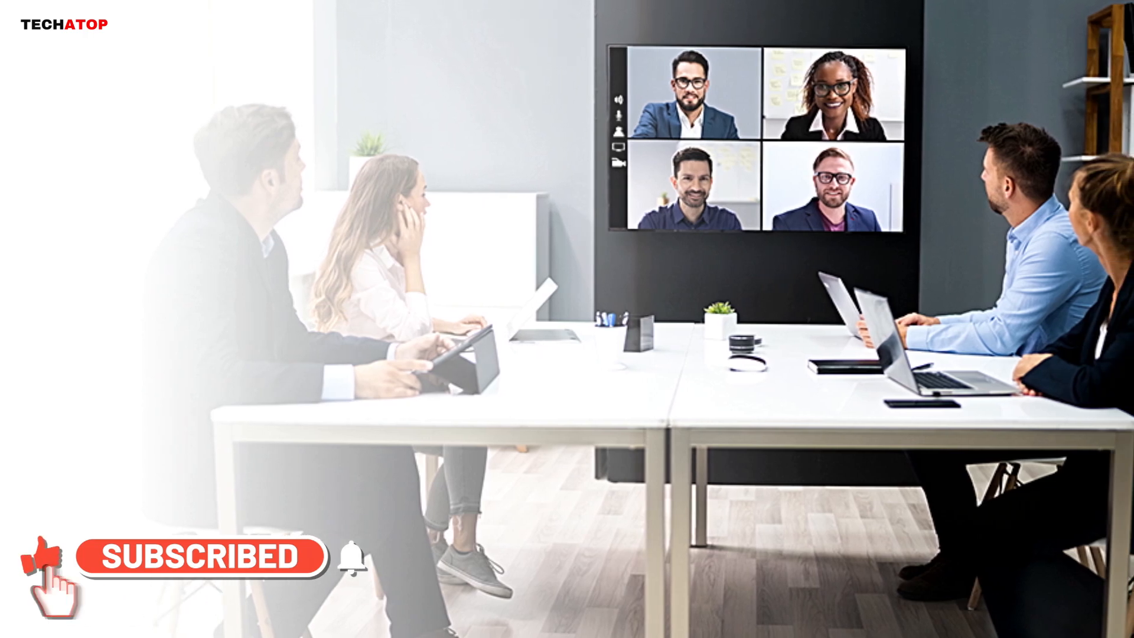